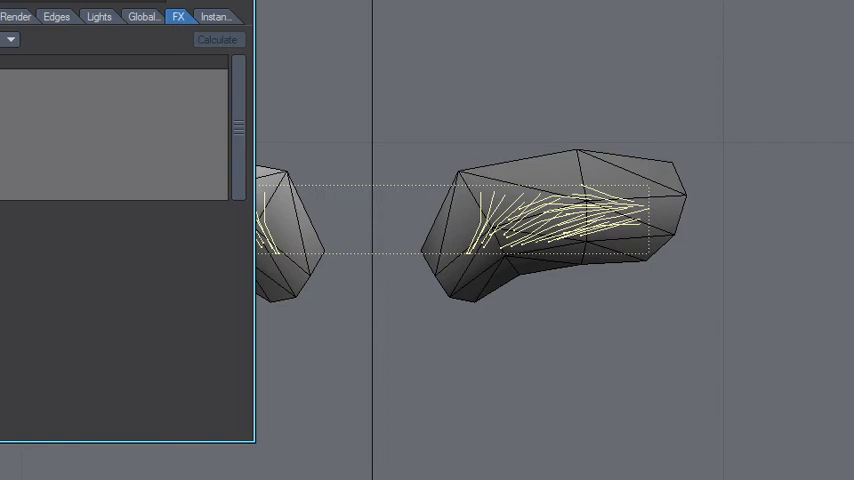
Set the rock object's Subpatch Level to 3 on the Geometry tab
left_click(217, 39)
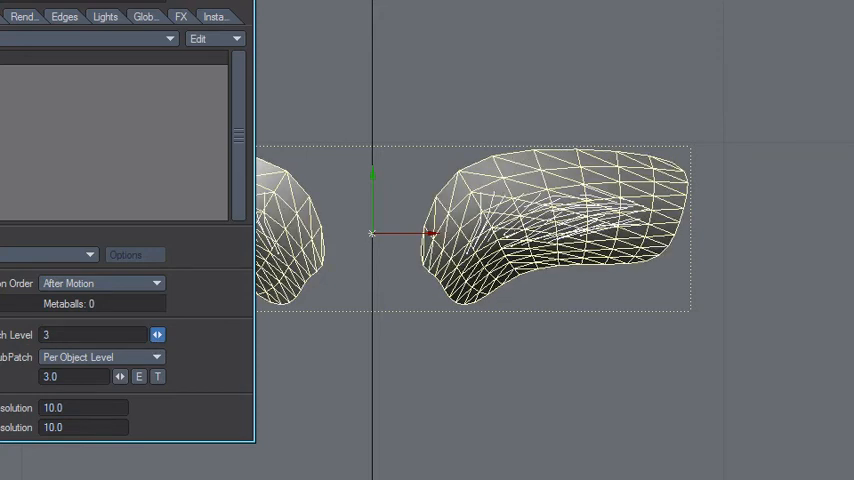
Recalculate the dynamics on the FX tab and set Subpatch Level to 0
left_click(217, 40)
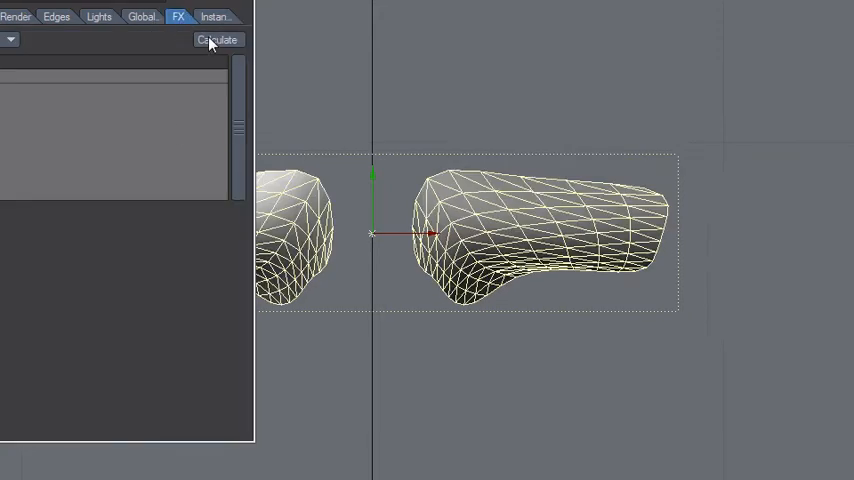
left_click(217, 39)
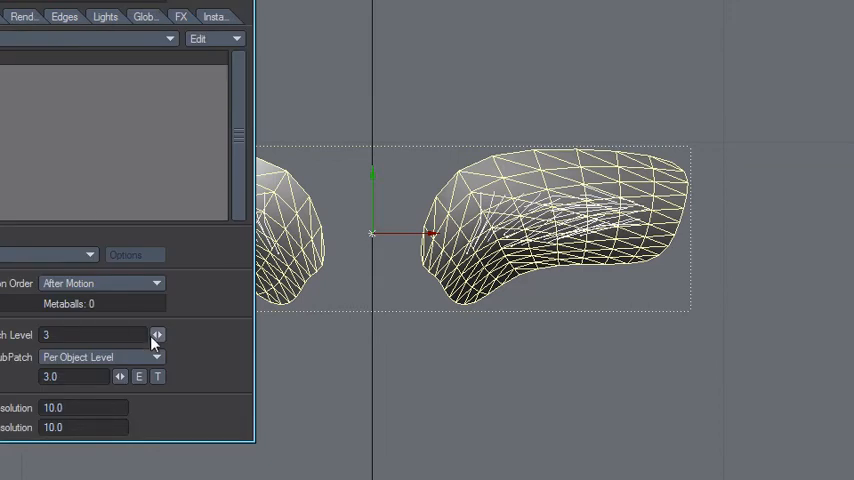
left_click(153, 335)
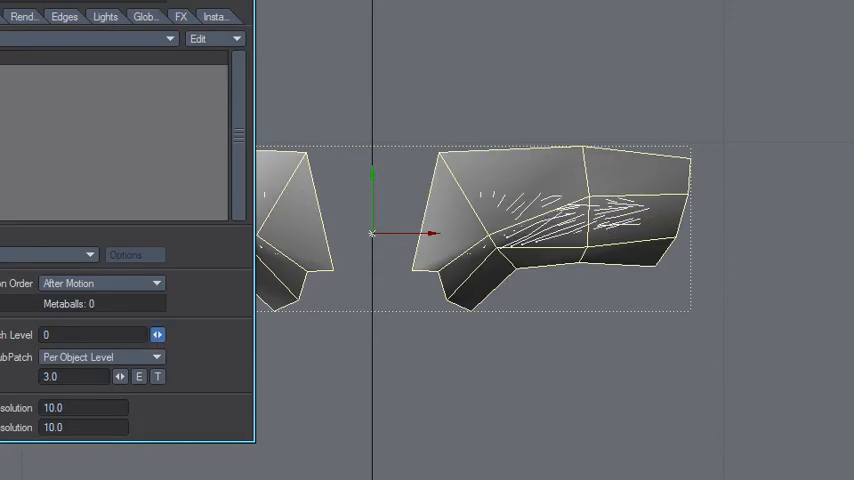
left_click(179, 16)
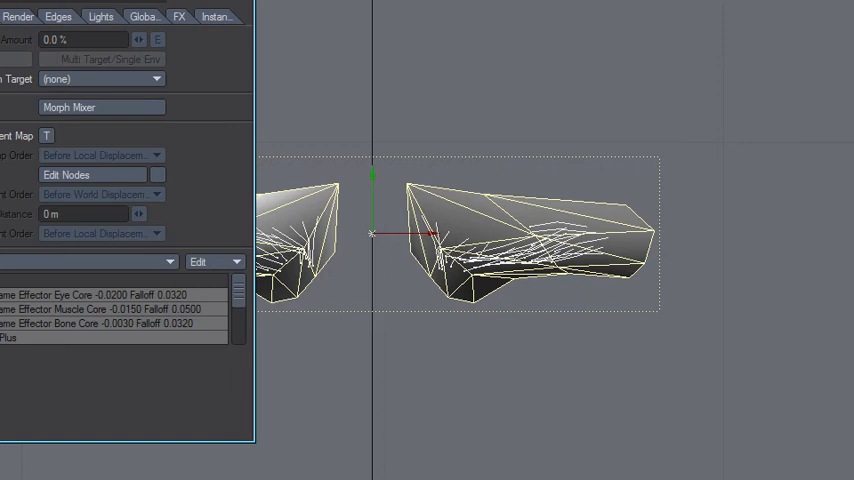
mouse_move(30, 15)
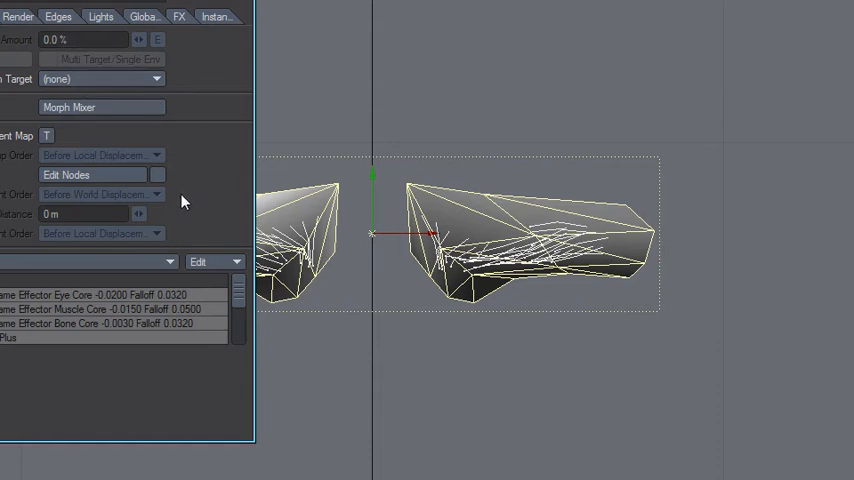
mouse_move(210, 58)
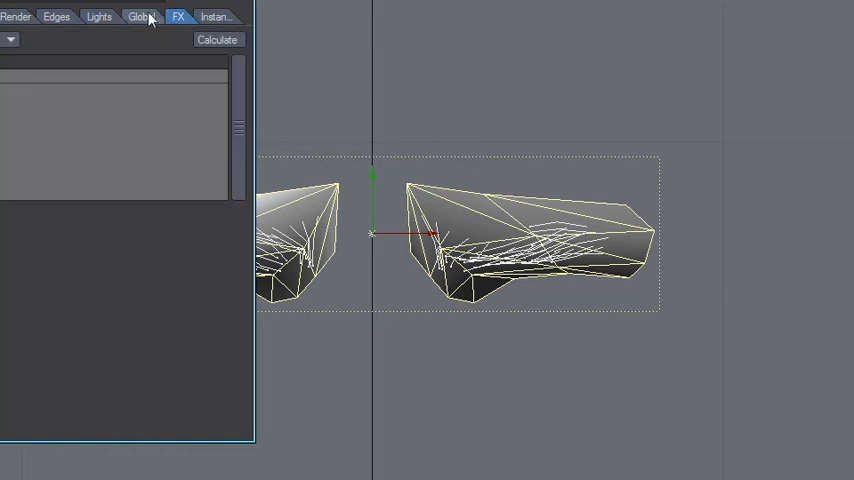
Swap the Effector displacements for two MetaLink entries in the Deform tab
left_click(217, 39)
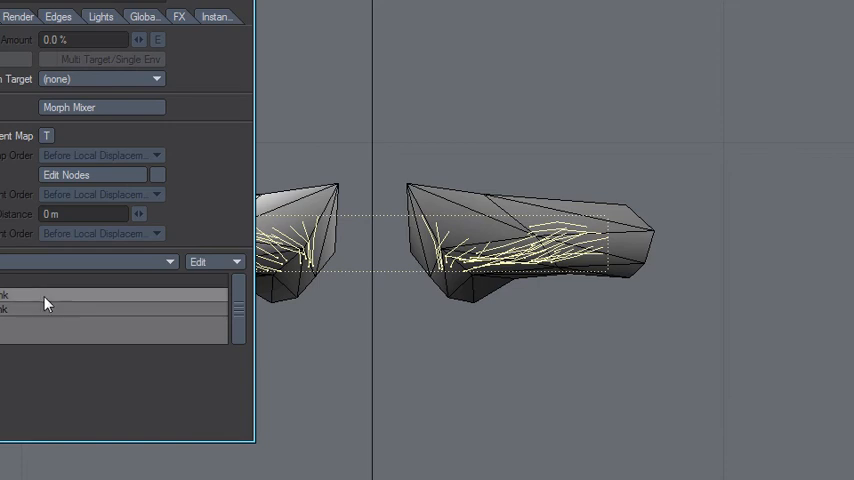
mouse_move(85, 388)
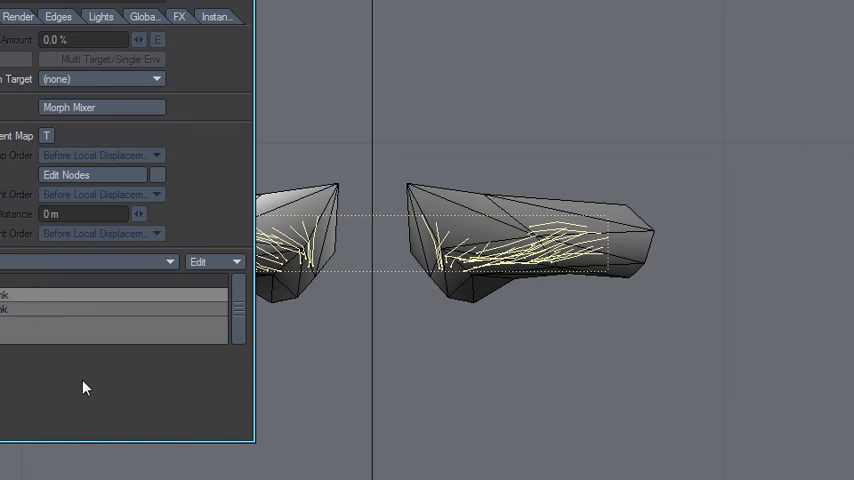
mouse_move(347, 405)
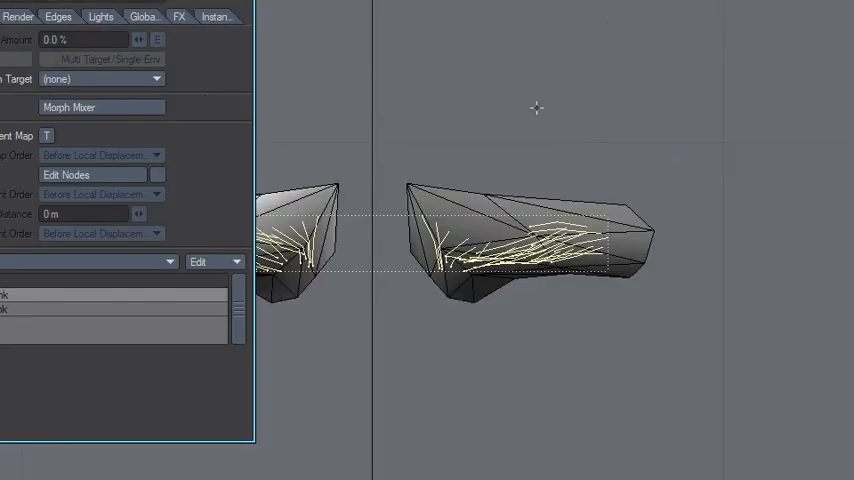
mouse_move(390, 222)
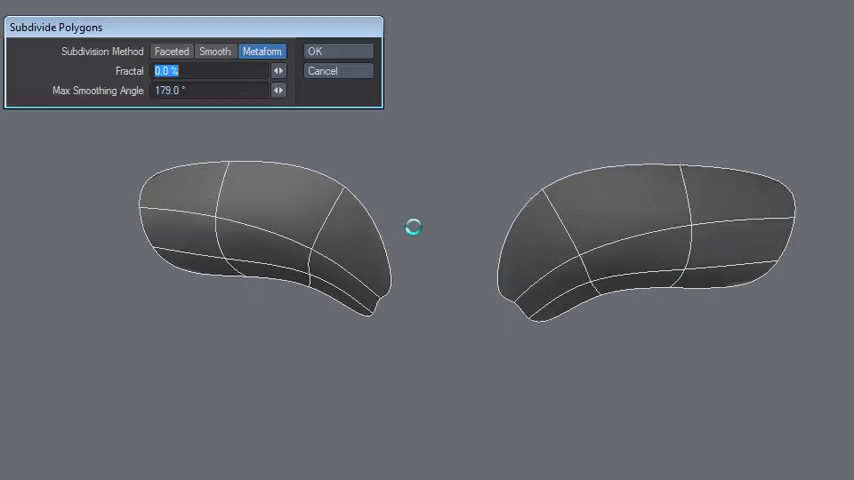
Subdivide both shapes with the Metaform method to make dense smooth meshes
left_click(316, 51)
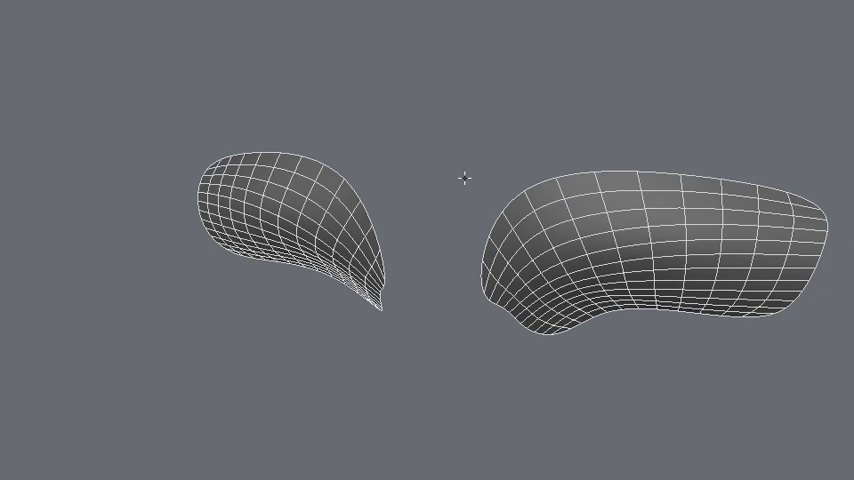
mouse_move(463, 242)
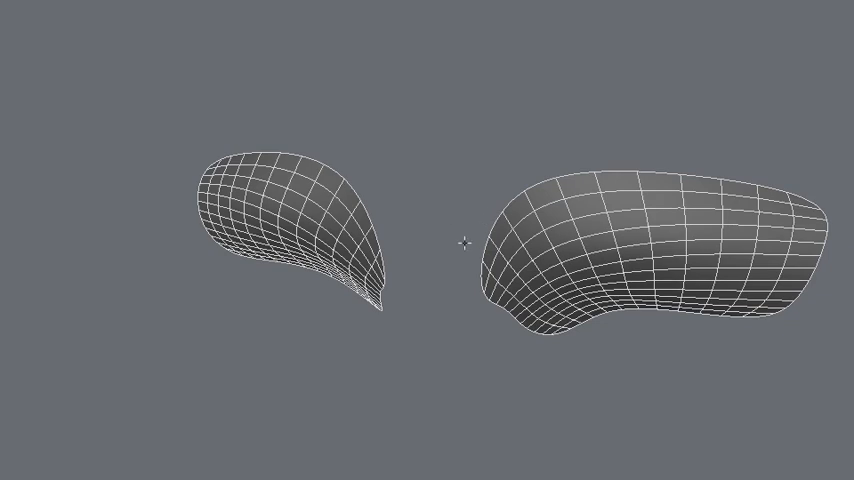